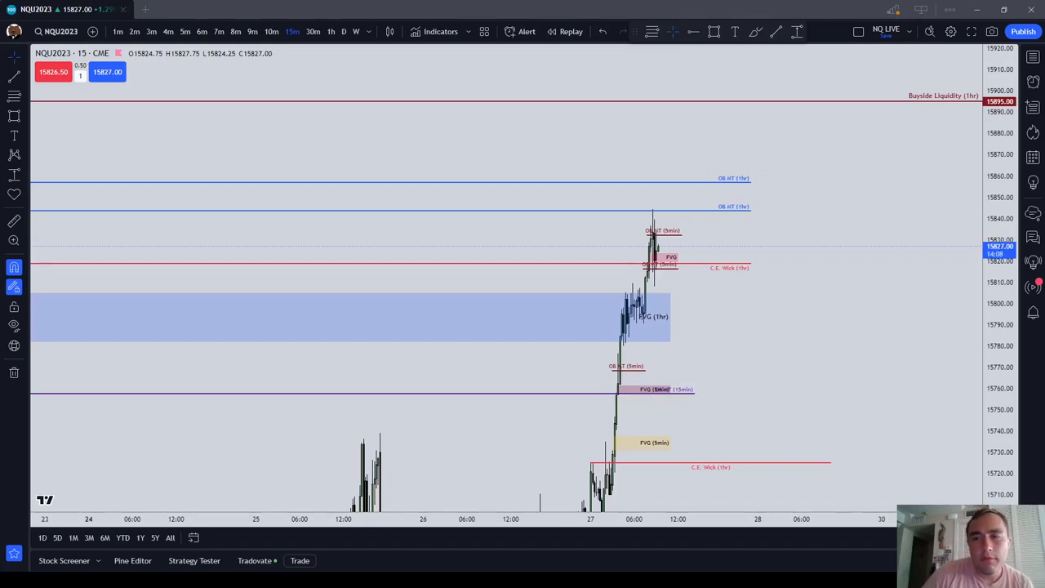
mouse_move(833, 168)
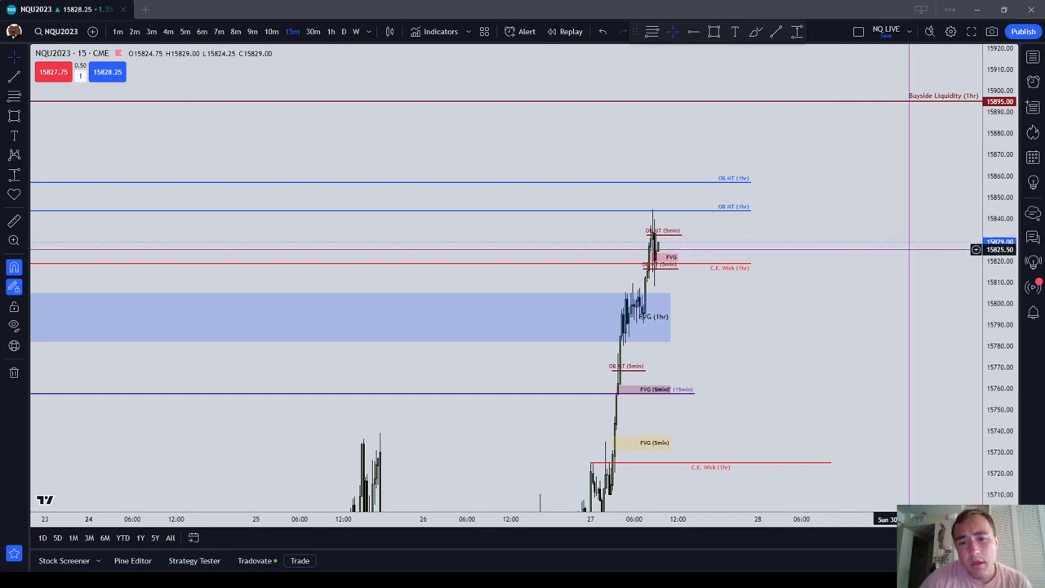
mouse_move(833, 319)
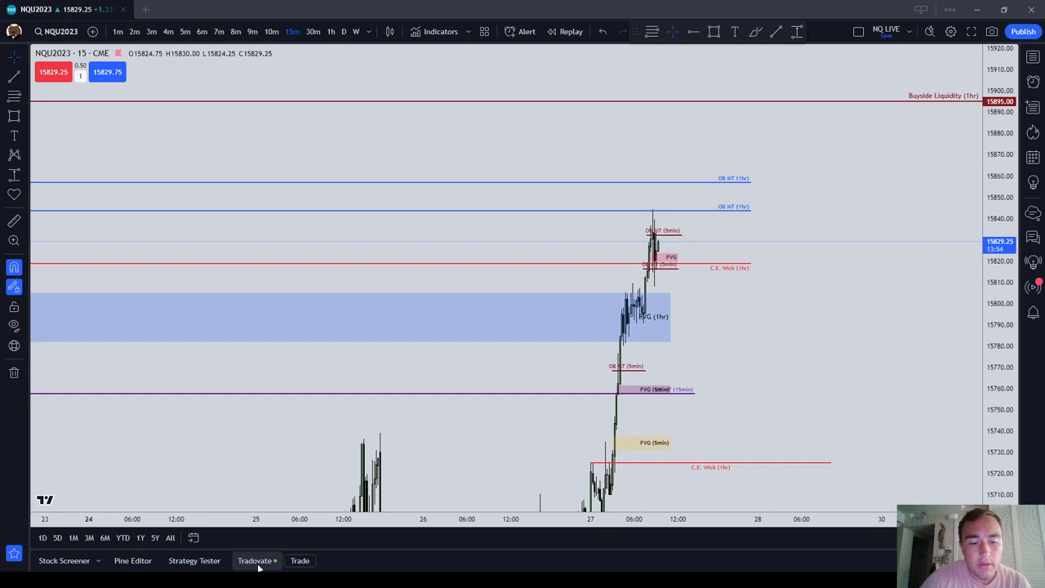
click(255, 561)
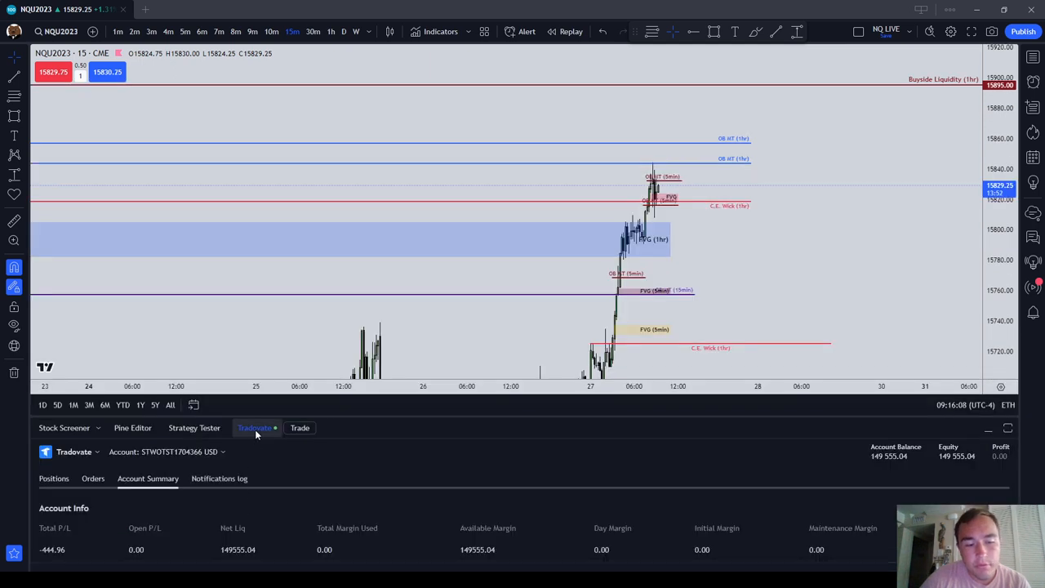
click(1008, 428)
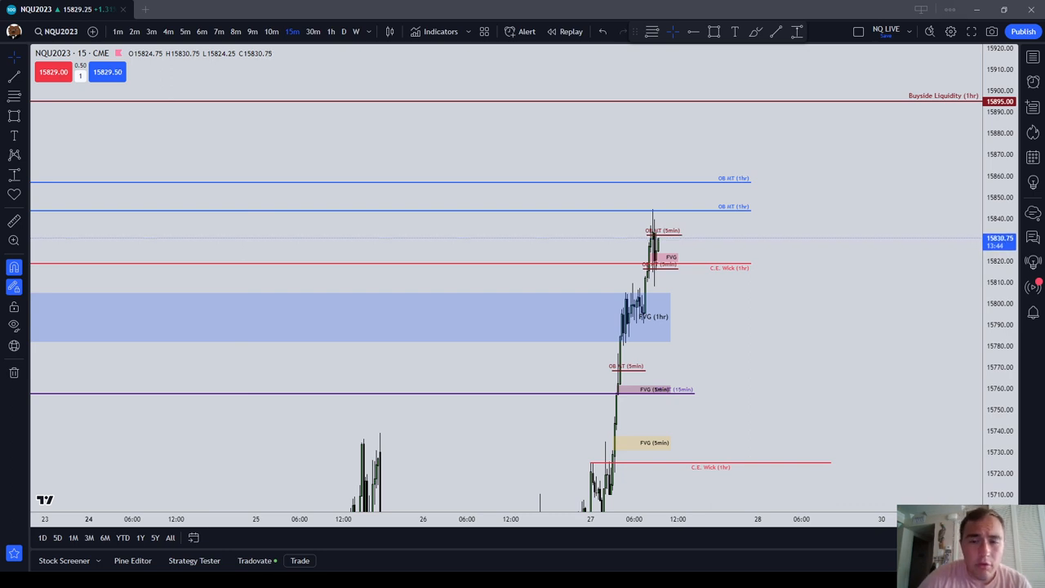
mouse_move(906, 126)
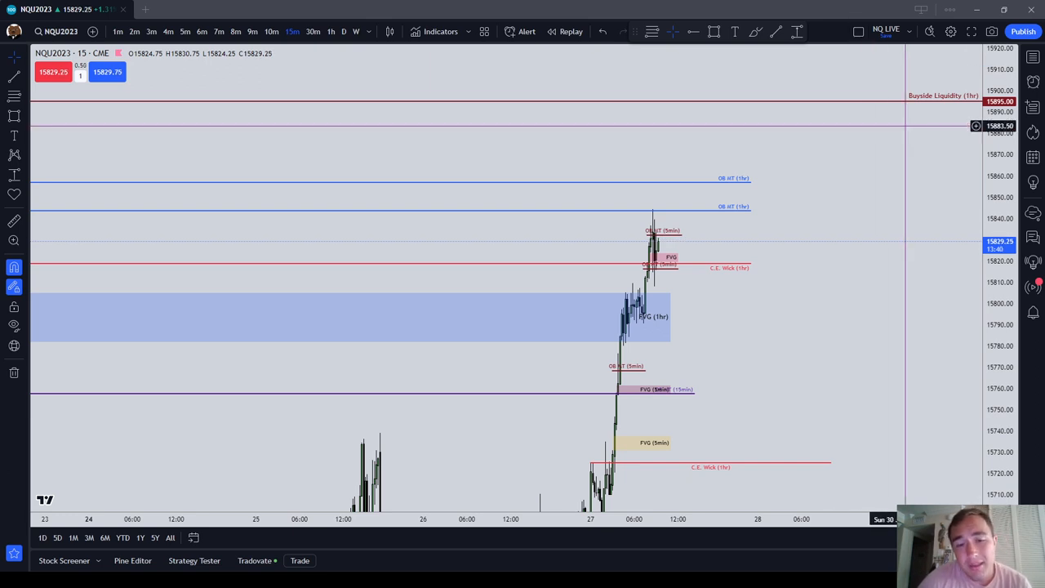
mouse_move(904, 150)
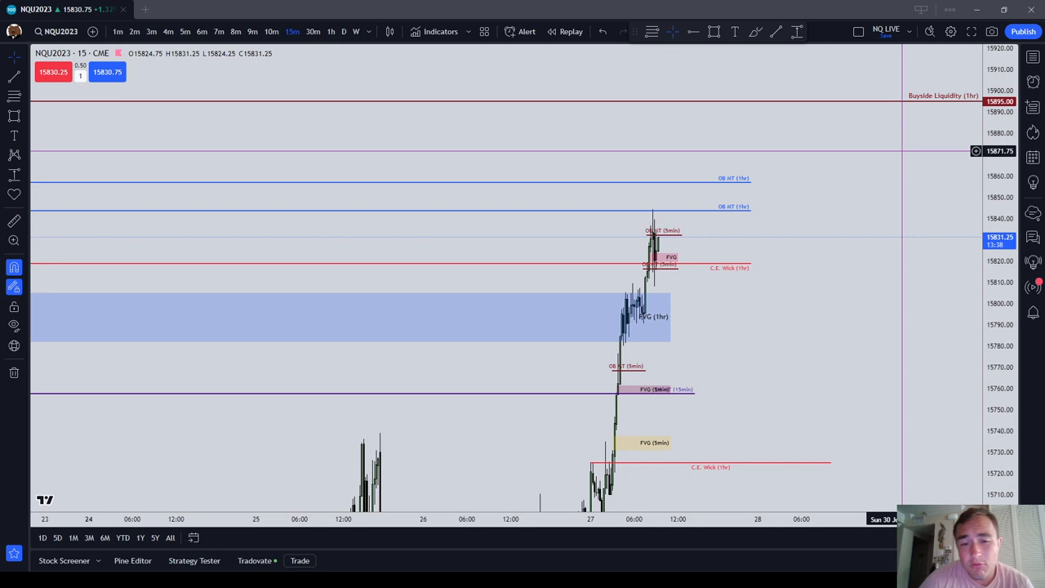
mouse_move(751, 316)
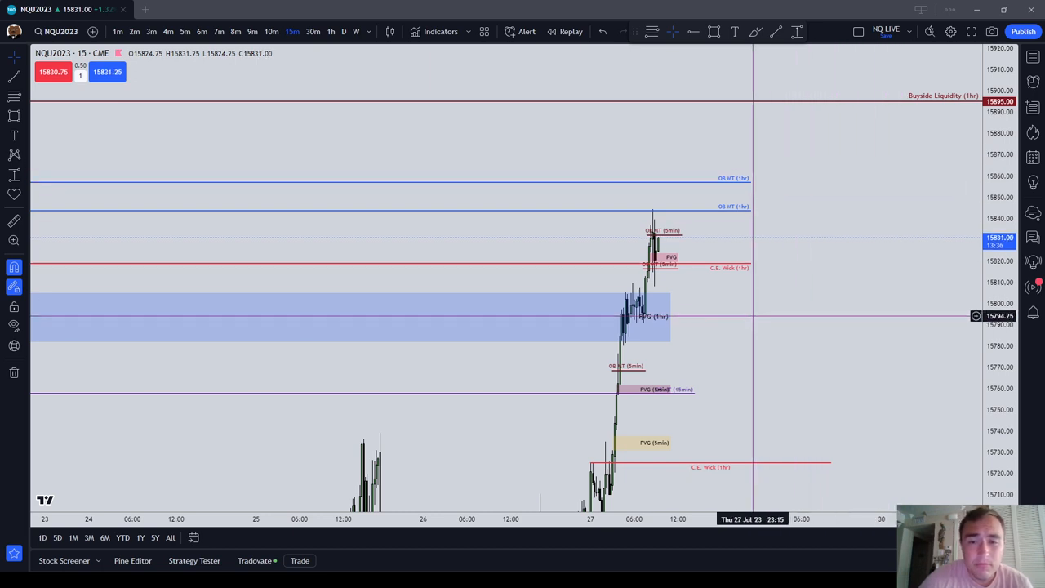
mouse_move(735, 302)
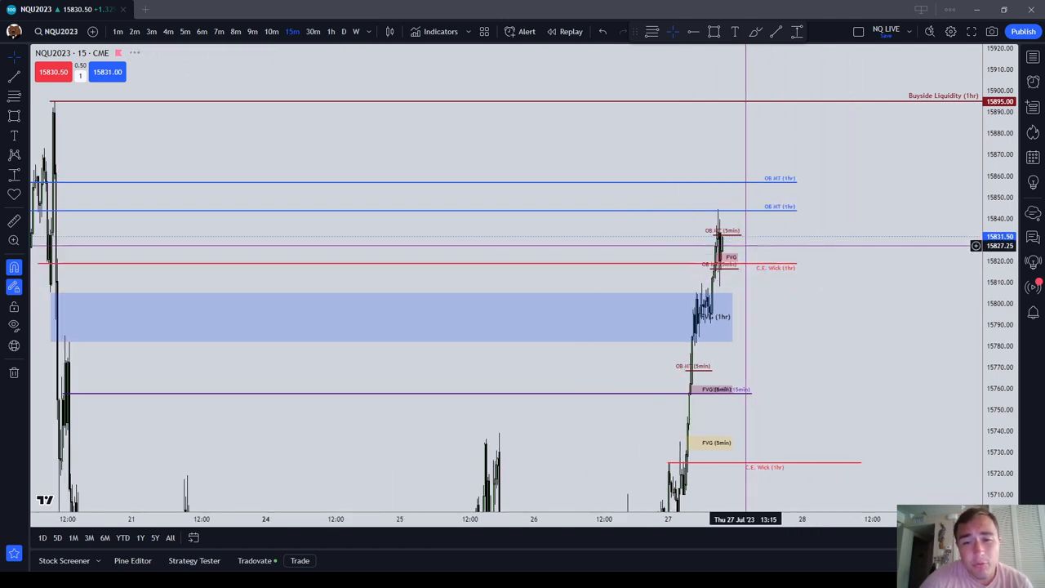
mouse_move(768, 242)
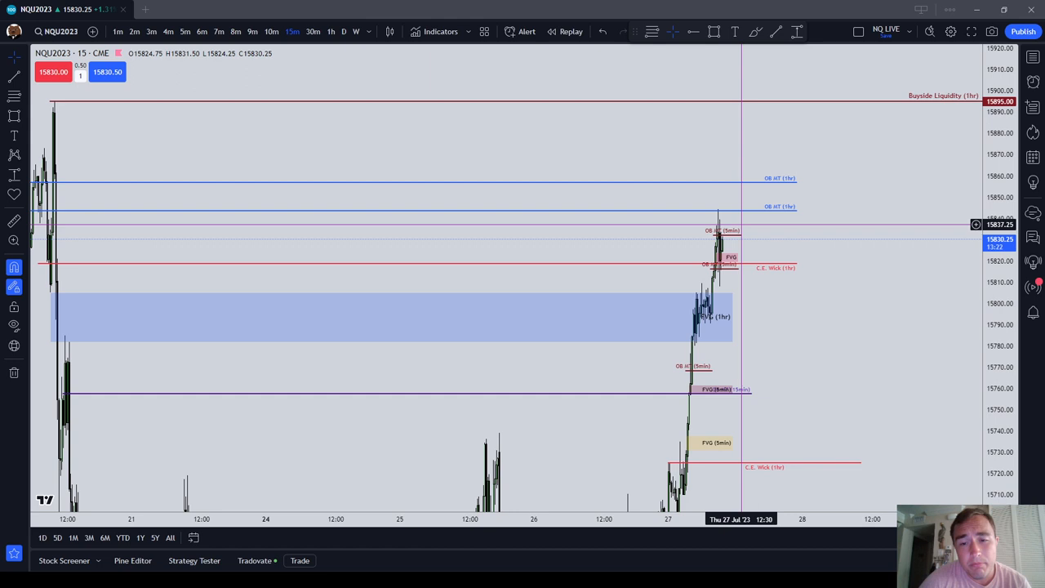
mouse_move(771, 270)
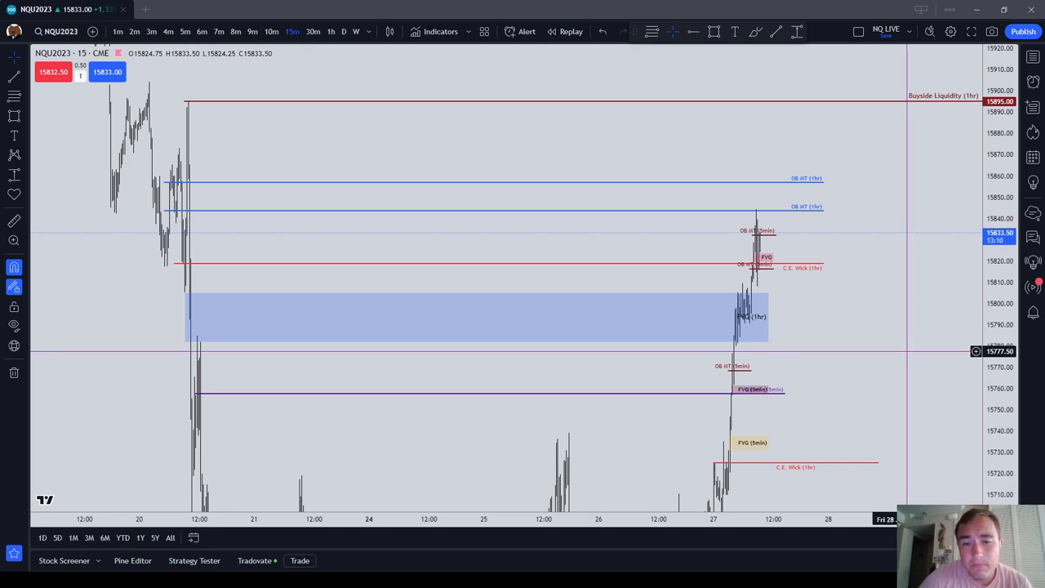
mouse_move(849, 252)
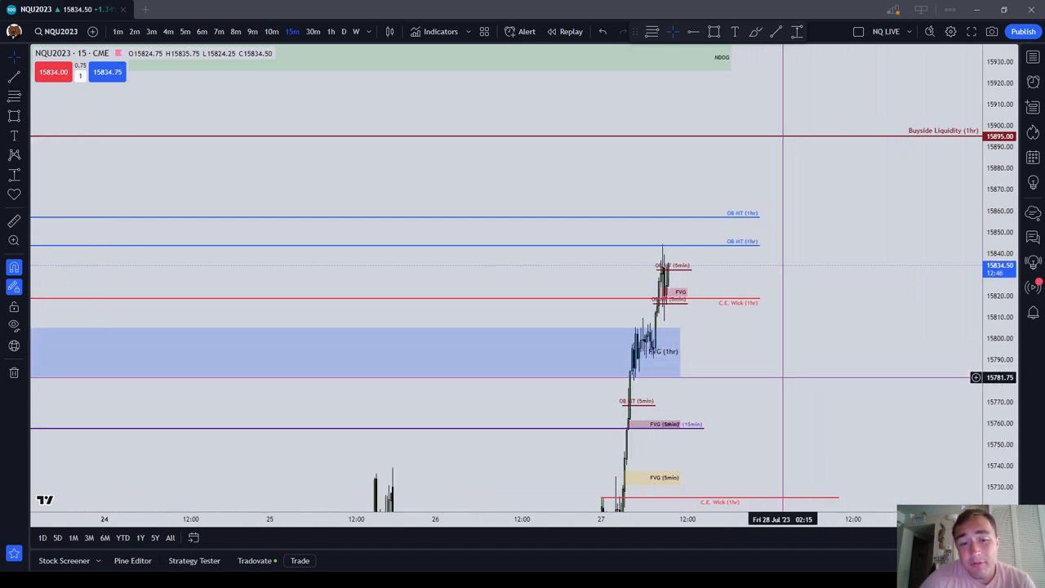
mouse_move(771, 382)
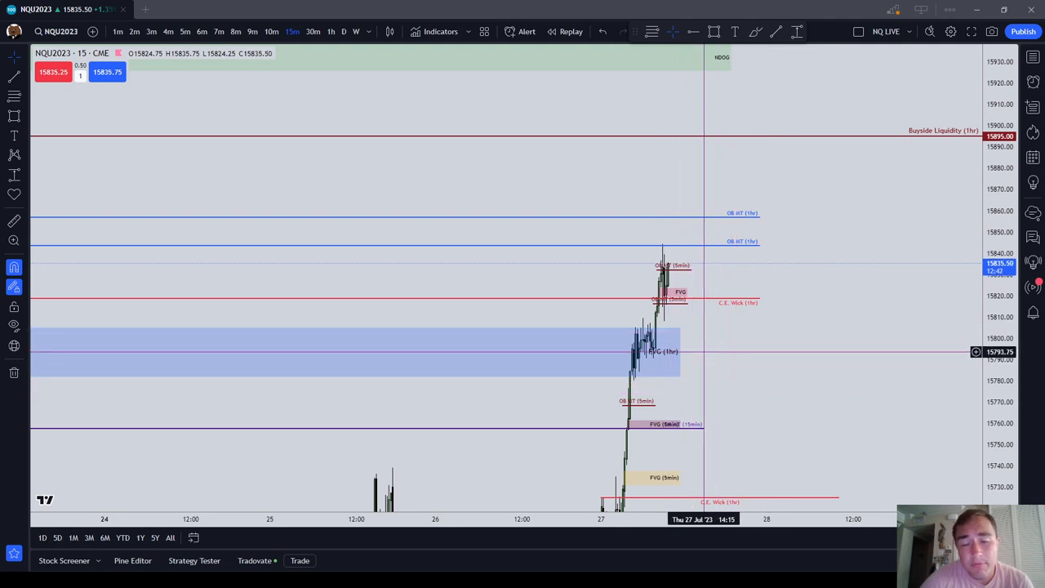
mouse_move(727, 361)
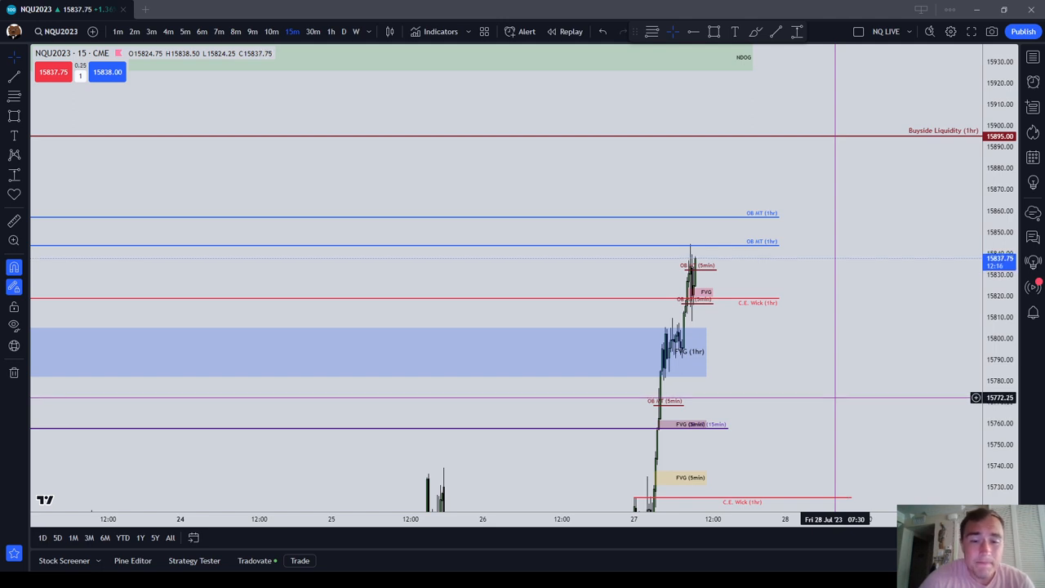
mouse_move(774, 402)
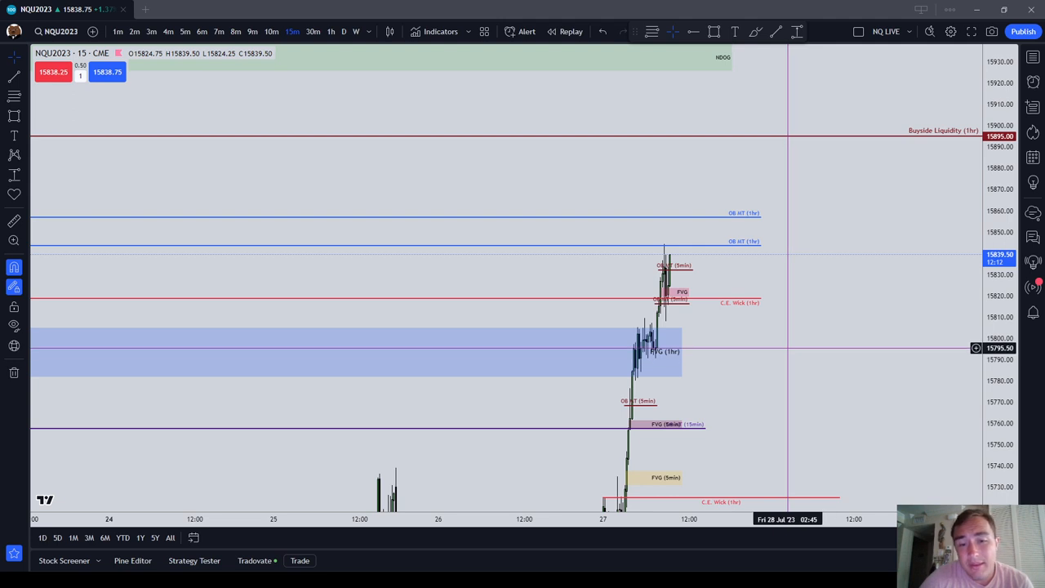
mouse_move(787, 338)
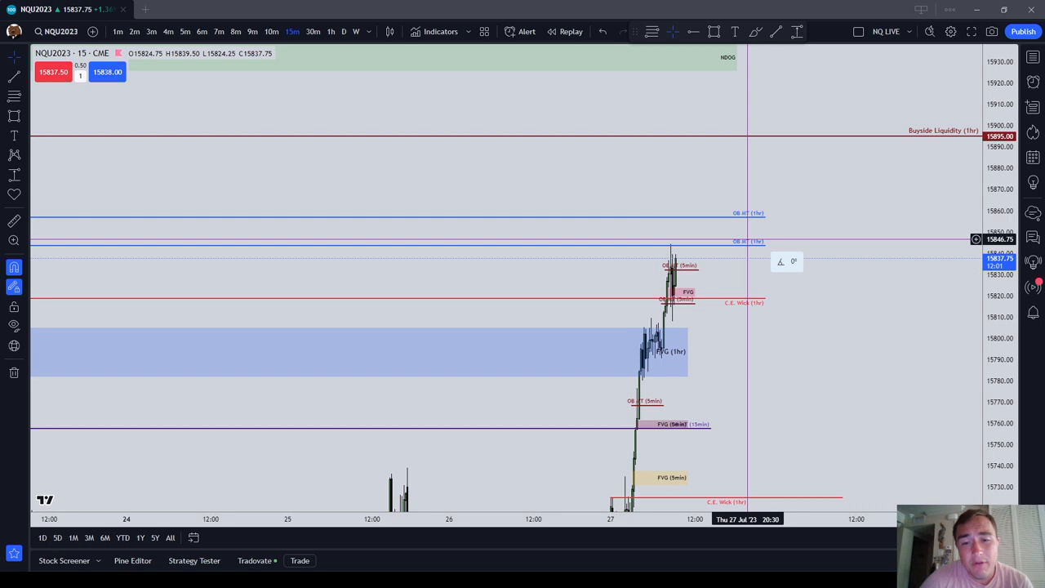
mouse_move(784, 261)
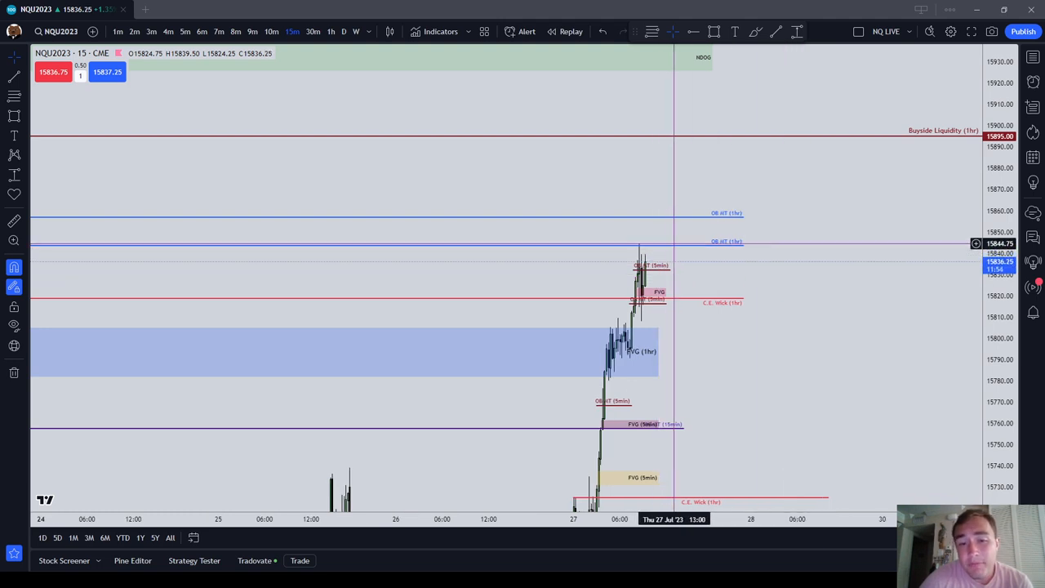
mouse_move(739, 264)
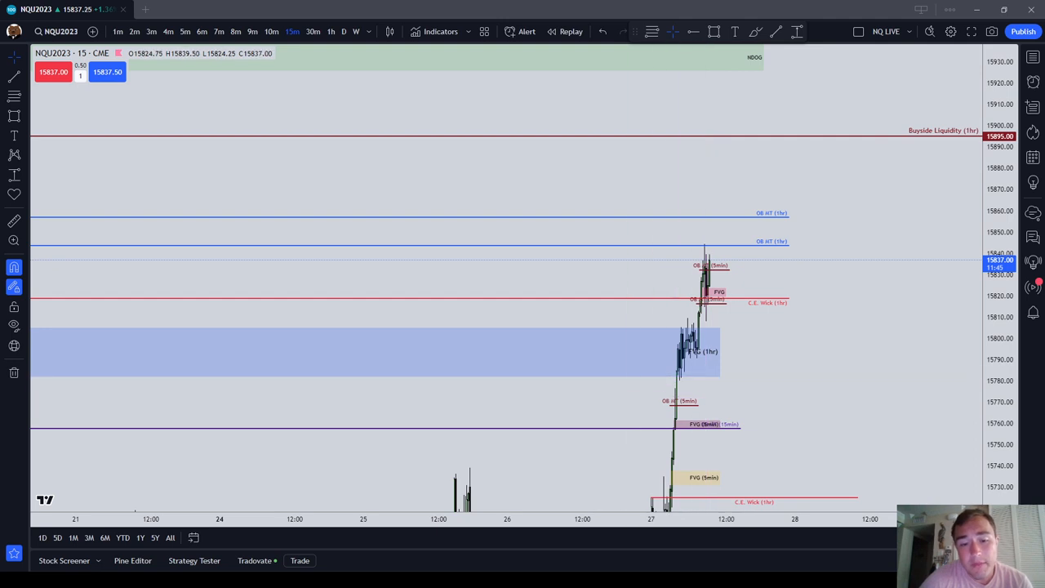
mouse_move(830, 337)
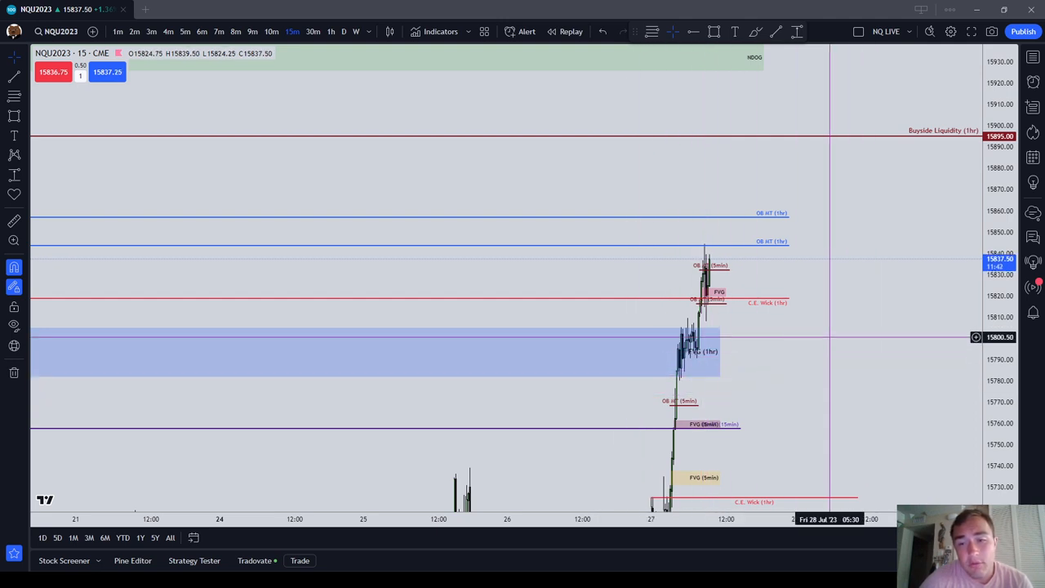